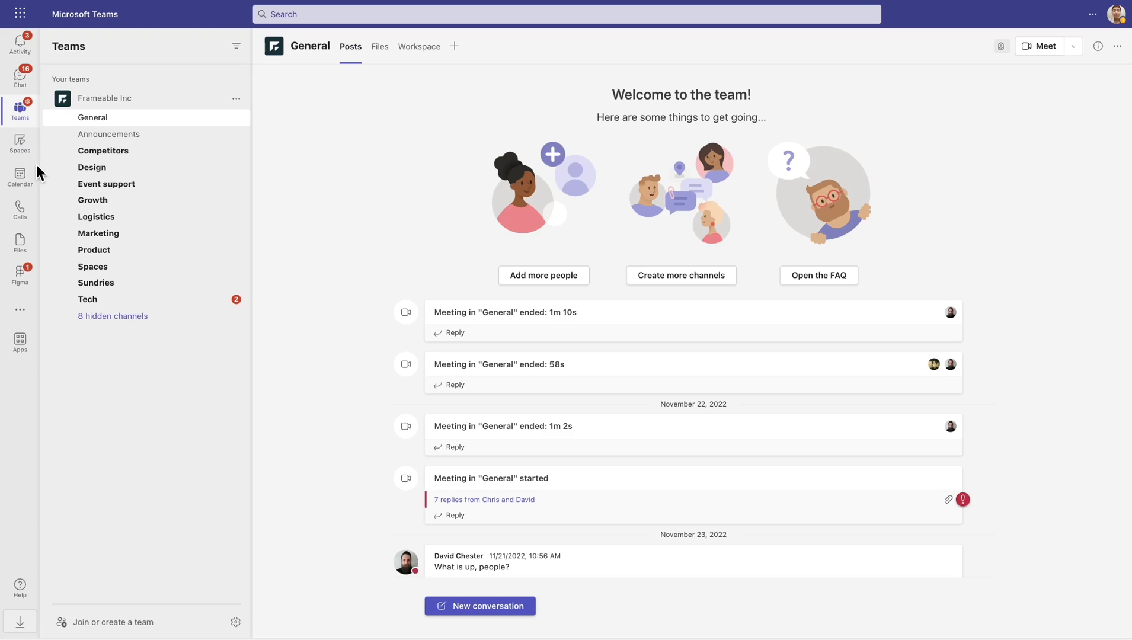
# Open the Spaces app from the Teams left rail to show the dashboard
pyautogui.click(19, 144)
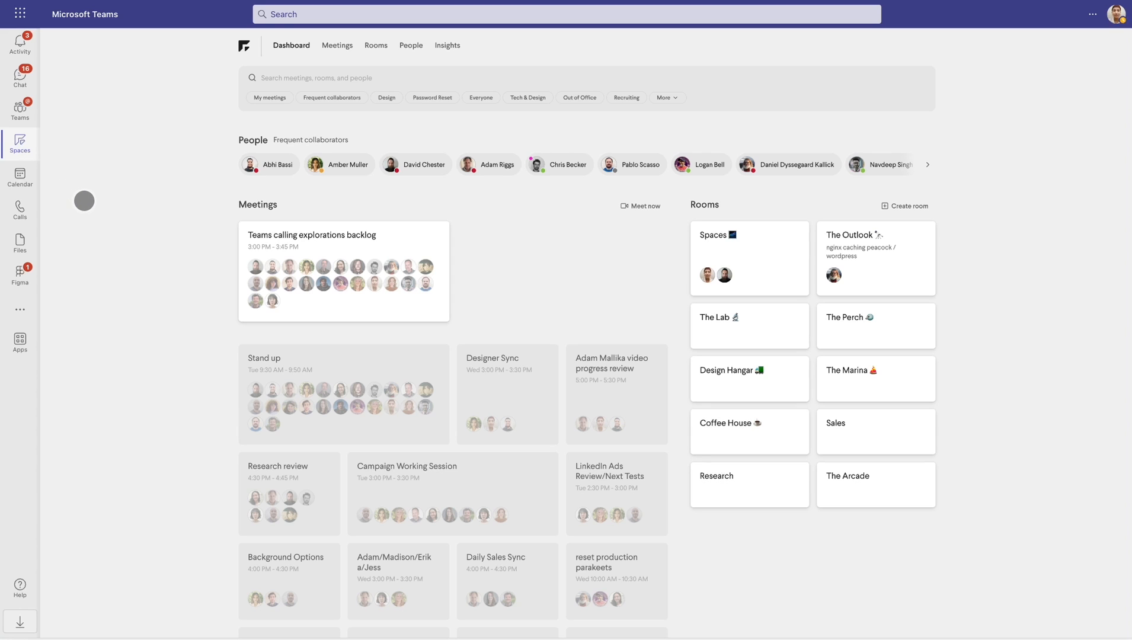
pyautogui.moveTo(87, 205)
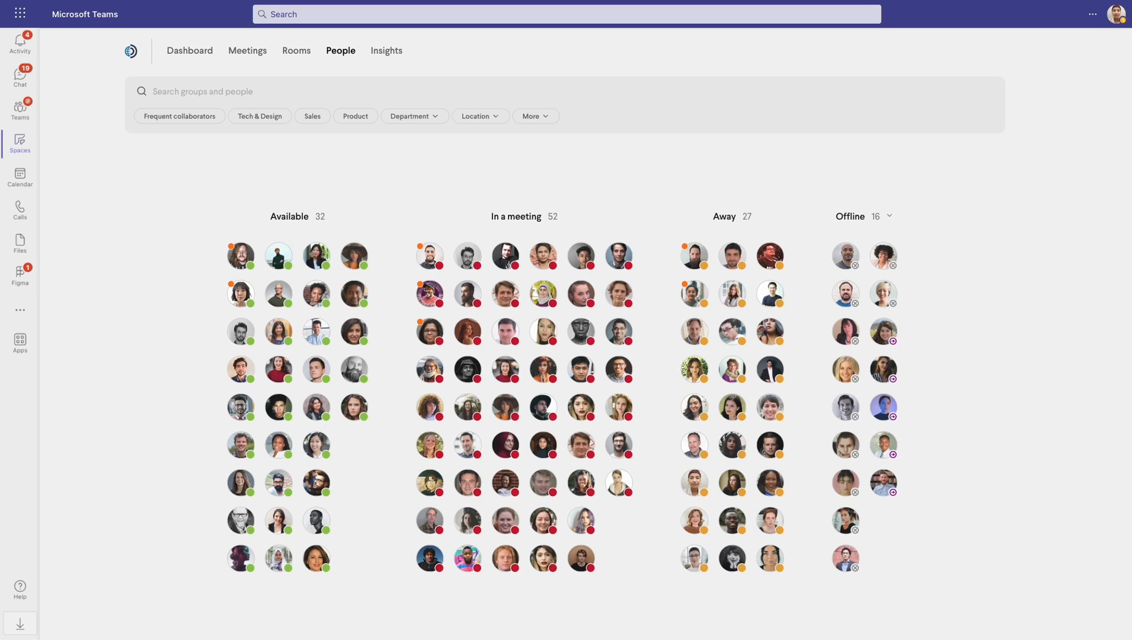
# Filter the People view to Frequent collaborators and the Tech & Design group
pyautogui.click(179, 117)
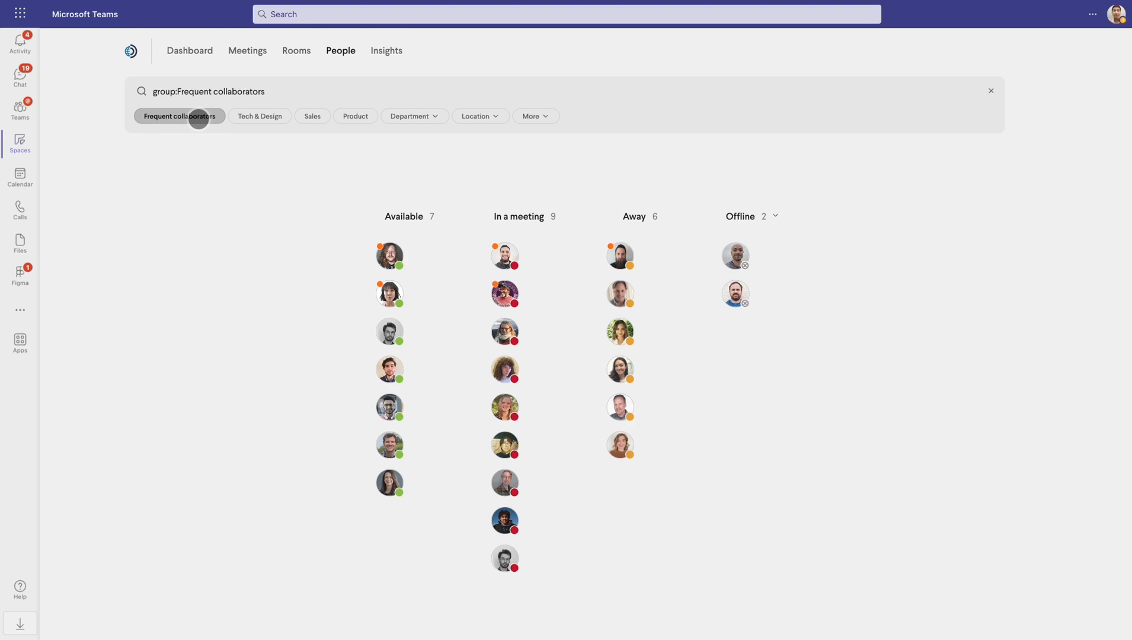
pyautogui.click(260, 116)
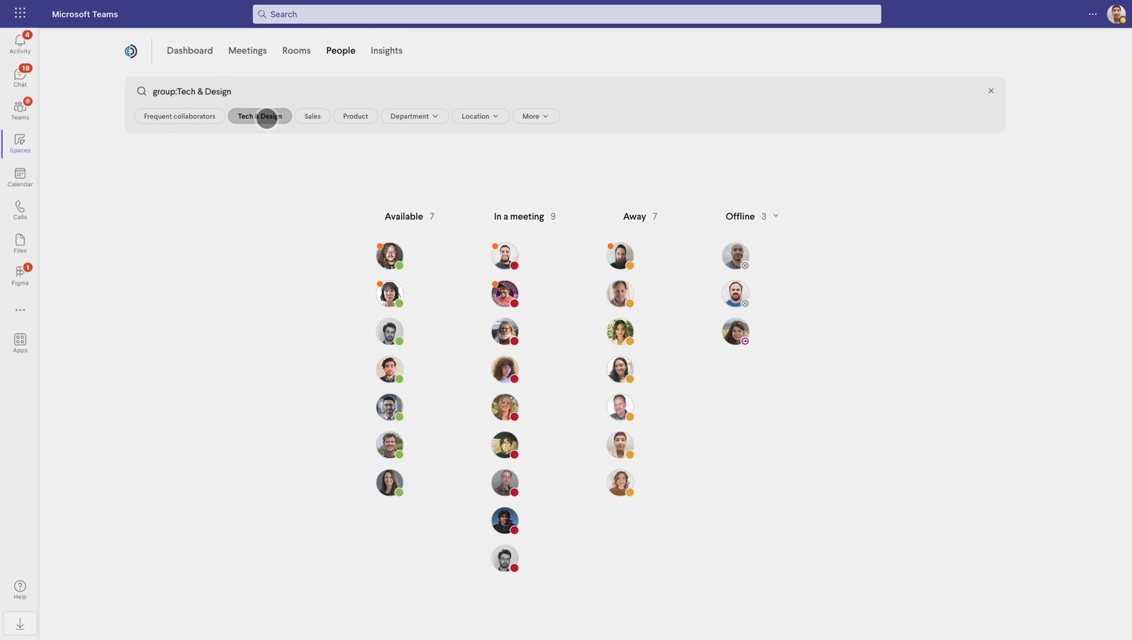
# Review the Department, group and Location filter lists, then dismiss the location list
pyautogui.click(413, 116)
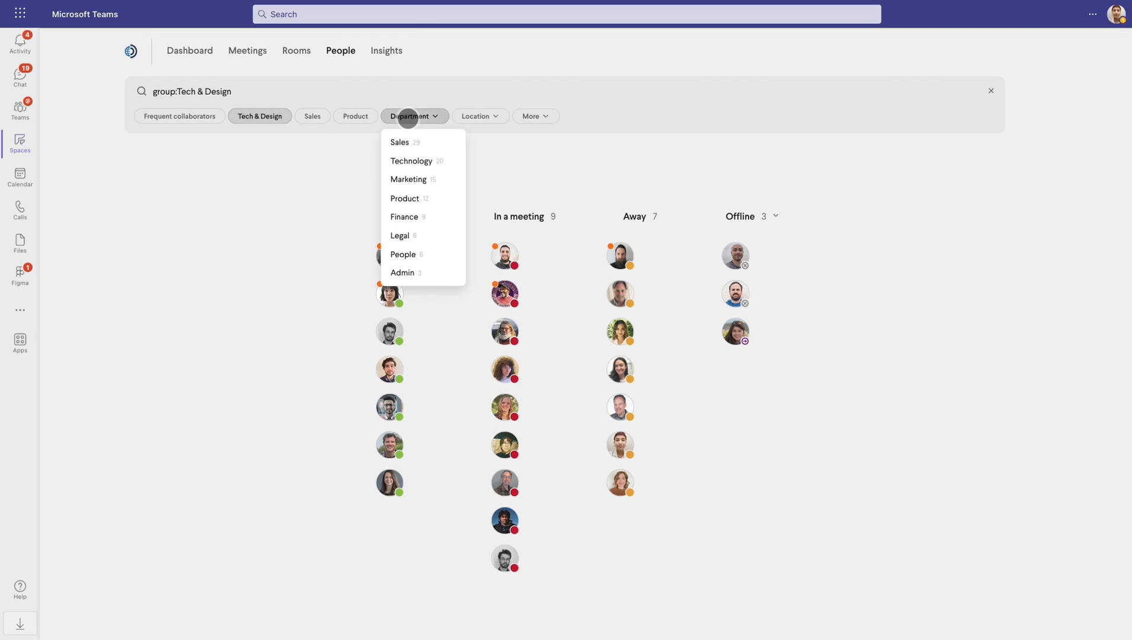
pyautogui.click(536, 116)
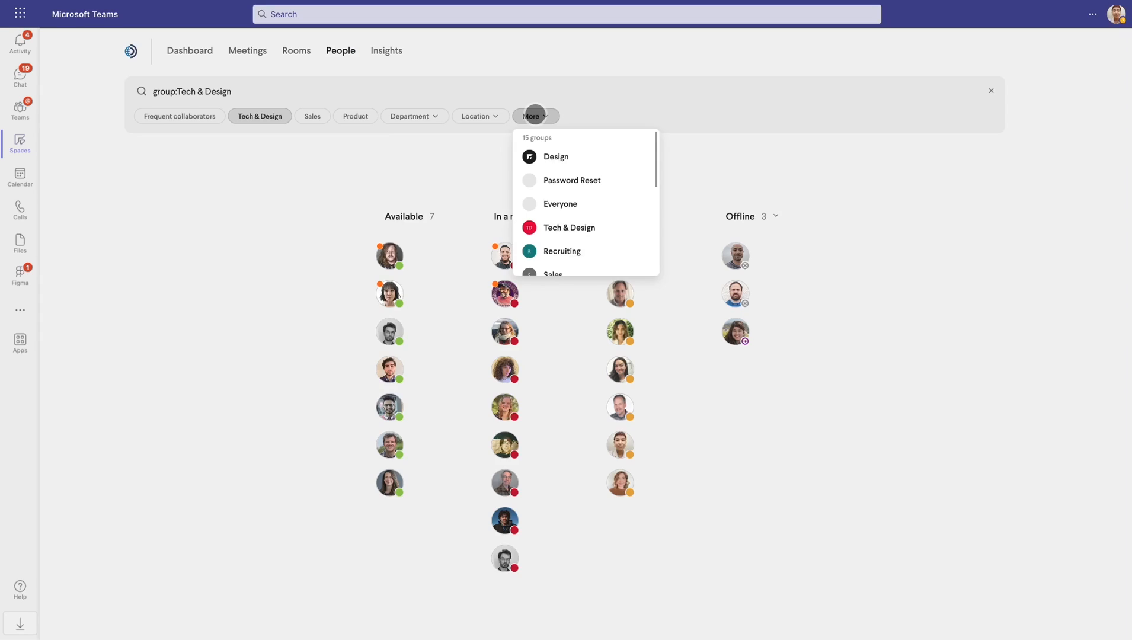
pyautogui.moveTo(538, 131)
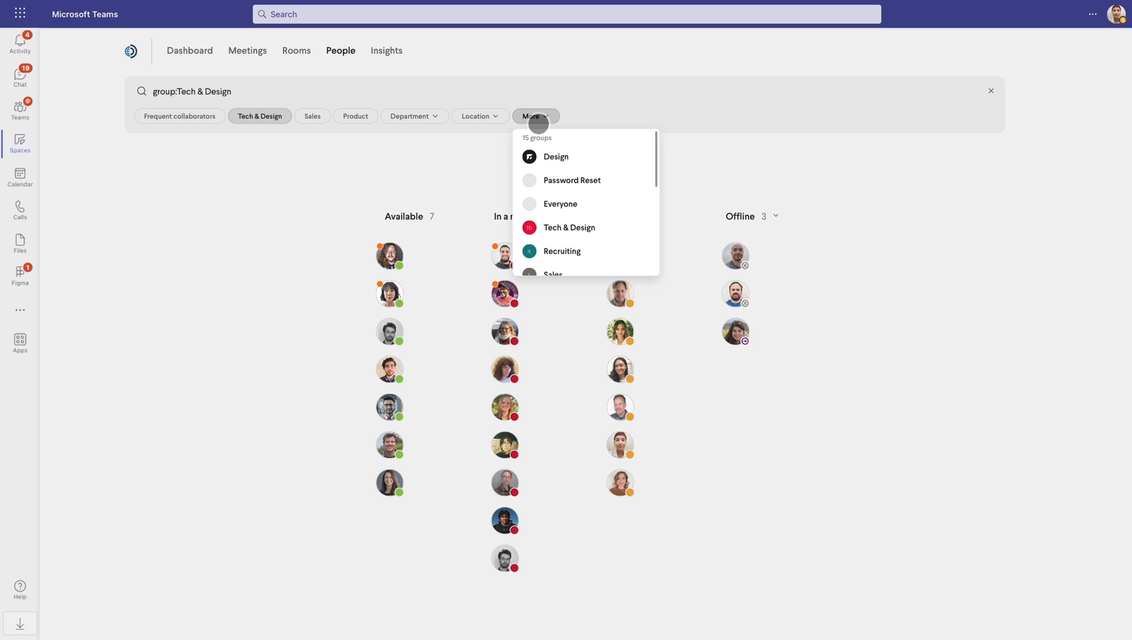
pyautogui.click(477, 116)
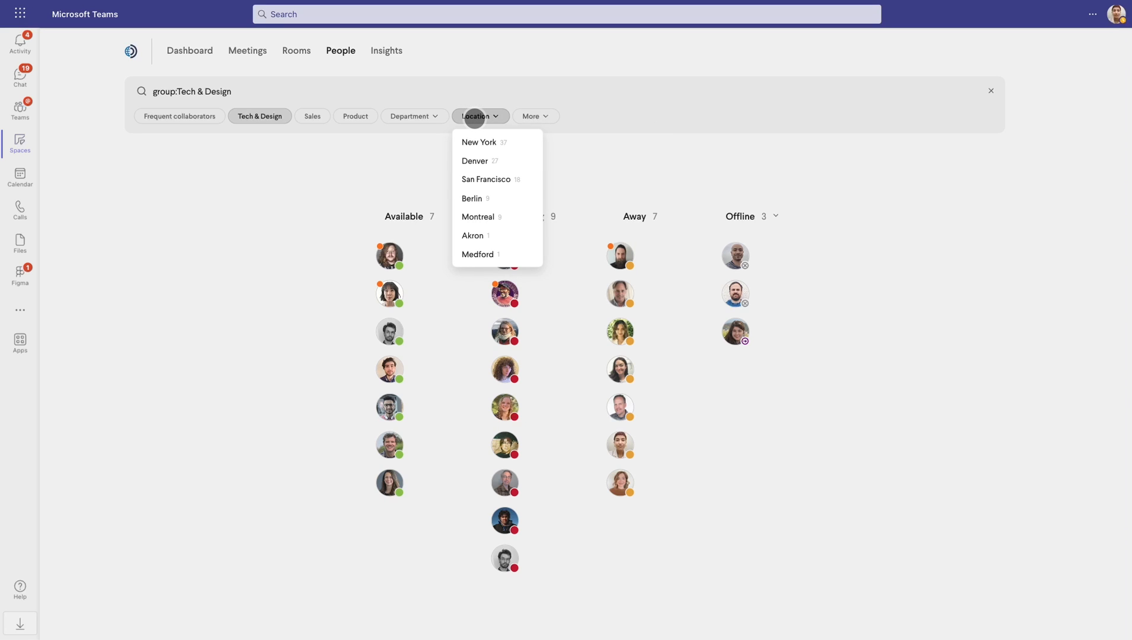
pyautogui.click(486, 179)
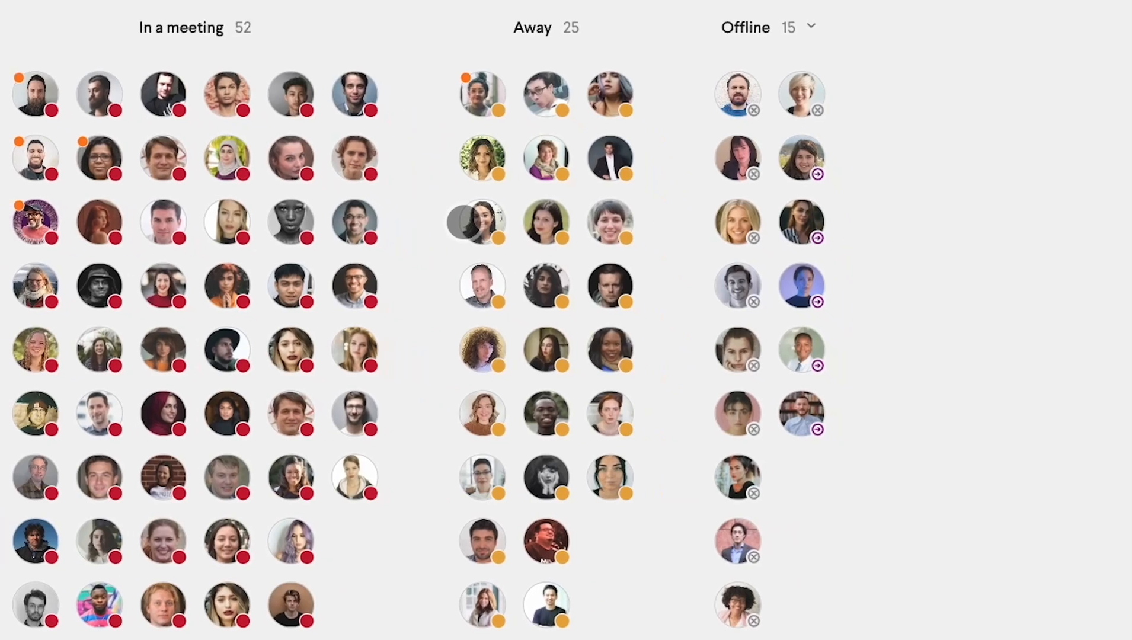
# Show an away colleague's action menu and view their profile
pyautogui.click(475, 220)
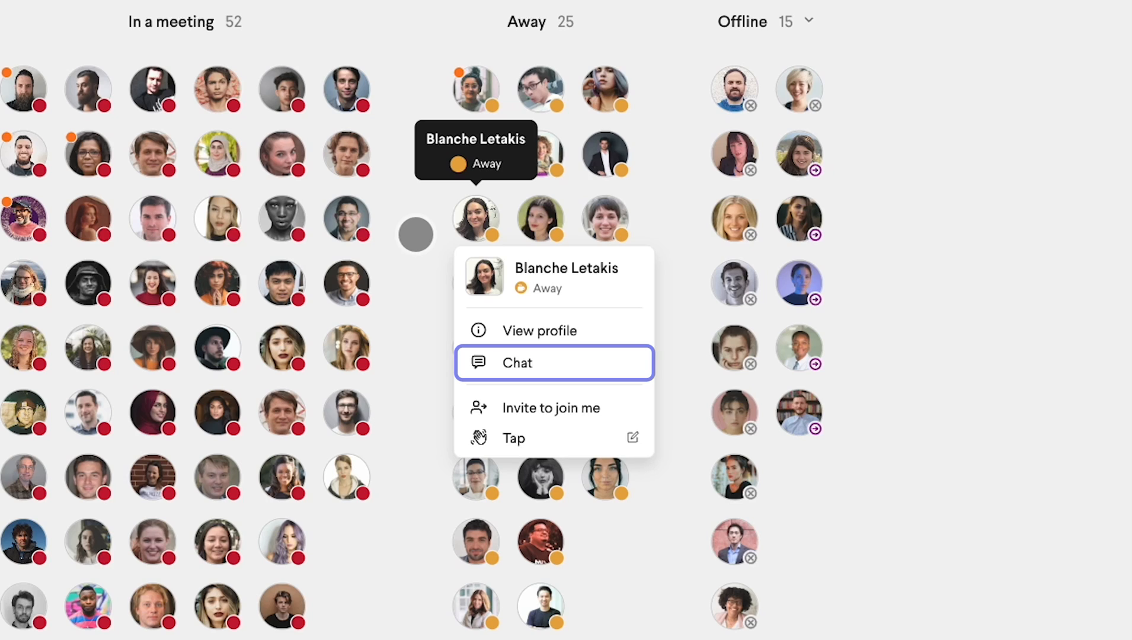
pyautogui.moveTo(552, 408)
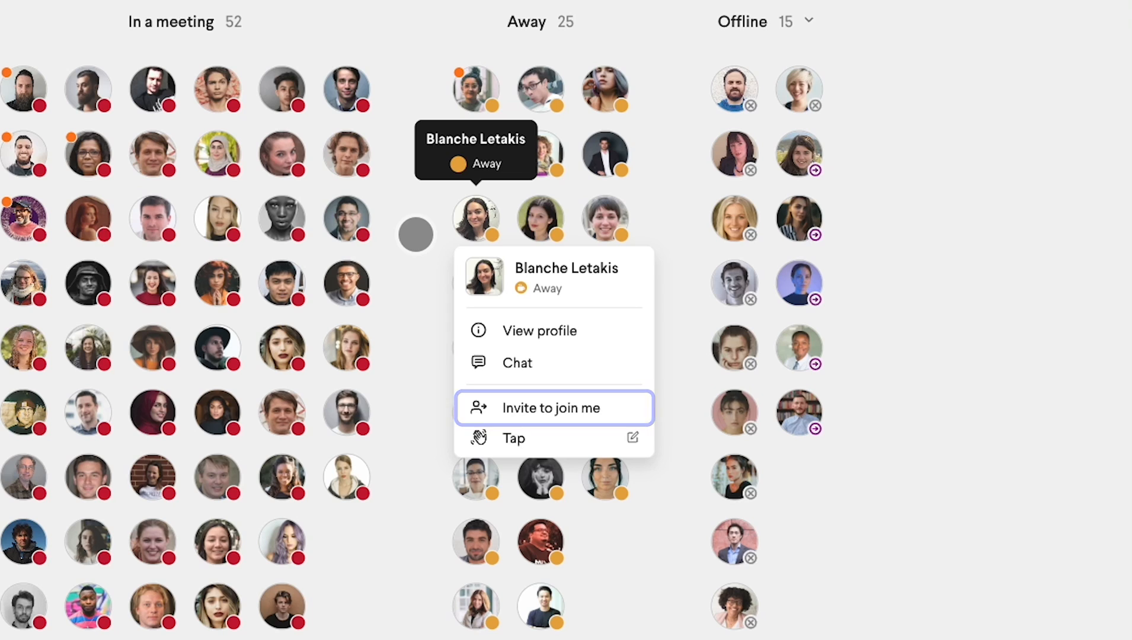
pyautogui.moveTo(521, 331)
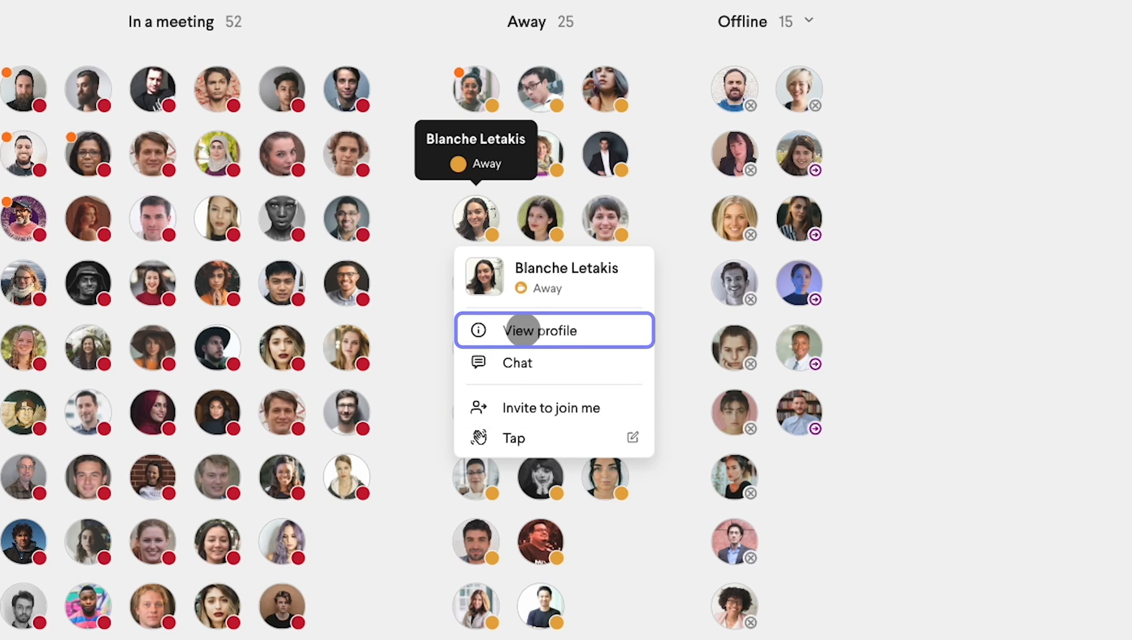
pyautogui.click(540, 331)
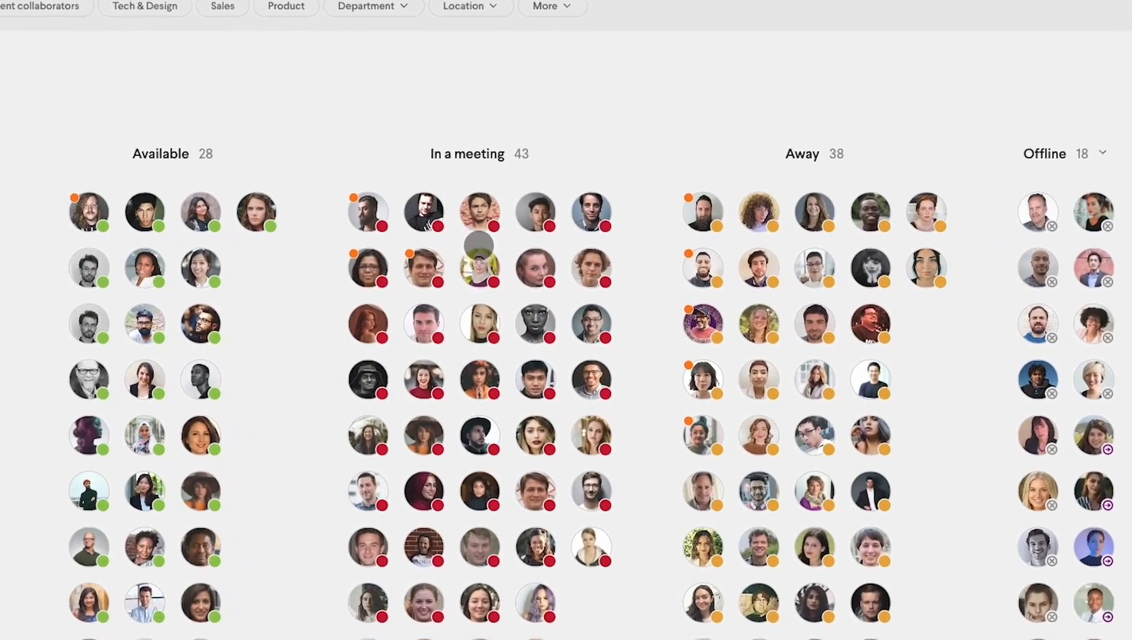
# Show an in-meeting colleague's actions with the Join option, then an away colleague's actions
pyautogui.click(480, 211)
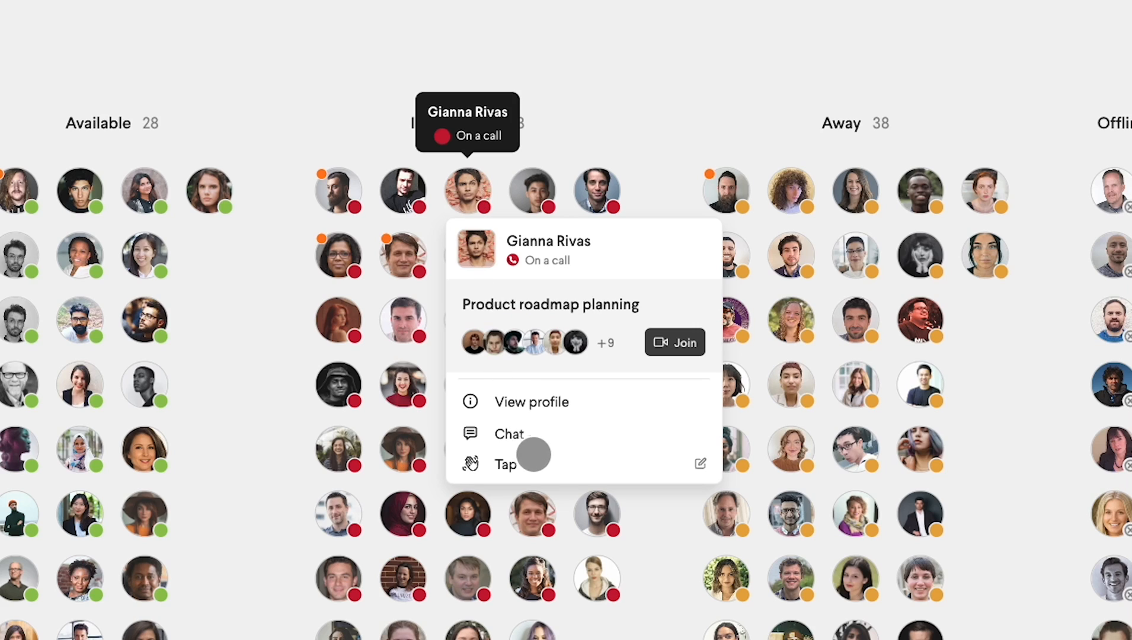
pyautogui.click(505, 464)
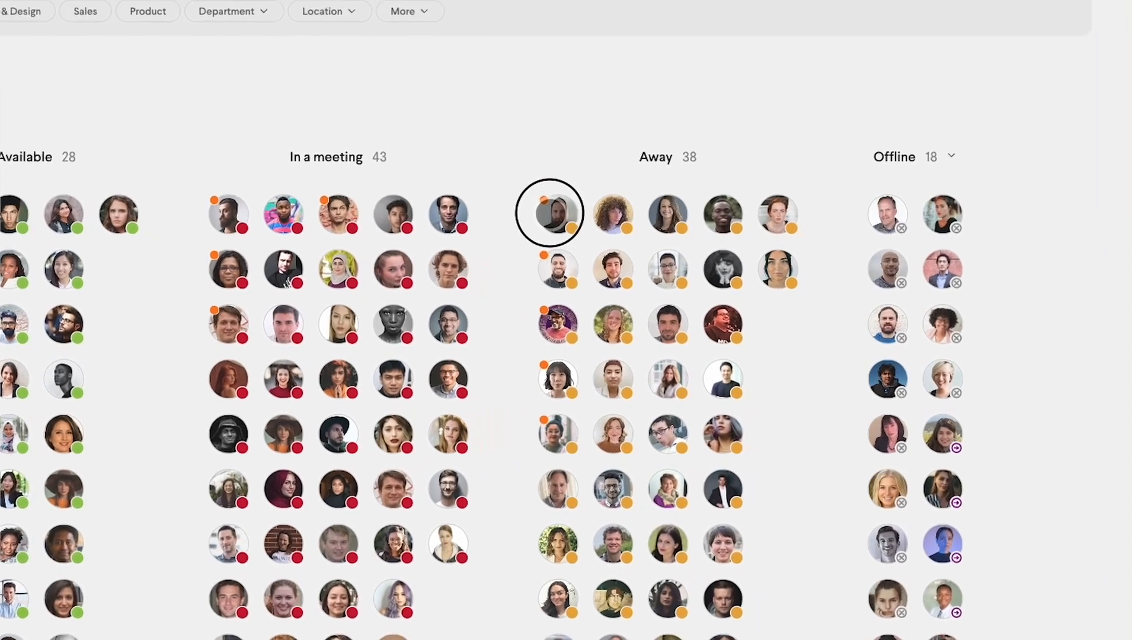
pyautogui.click(557, 213)
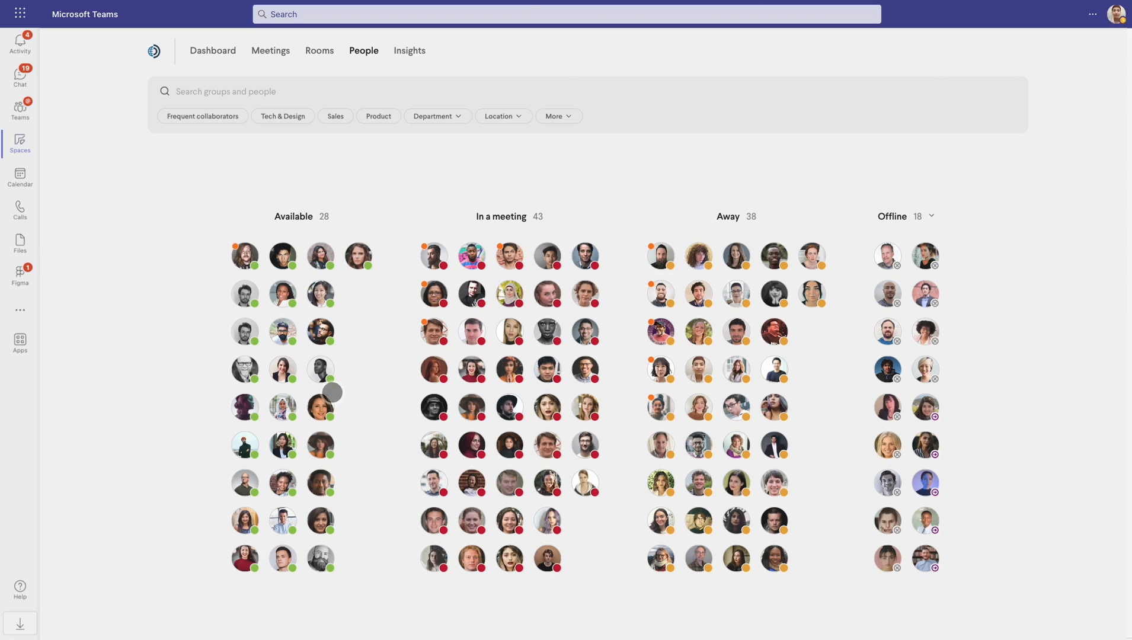
# Show an available colleague's actions offering Invite to join me
pyautogui.click(320, 369)
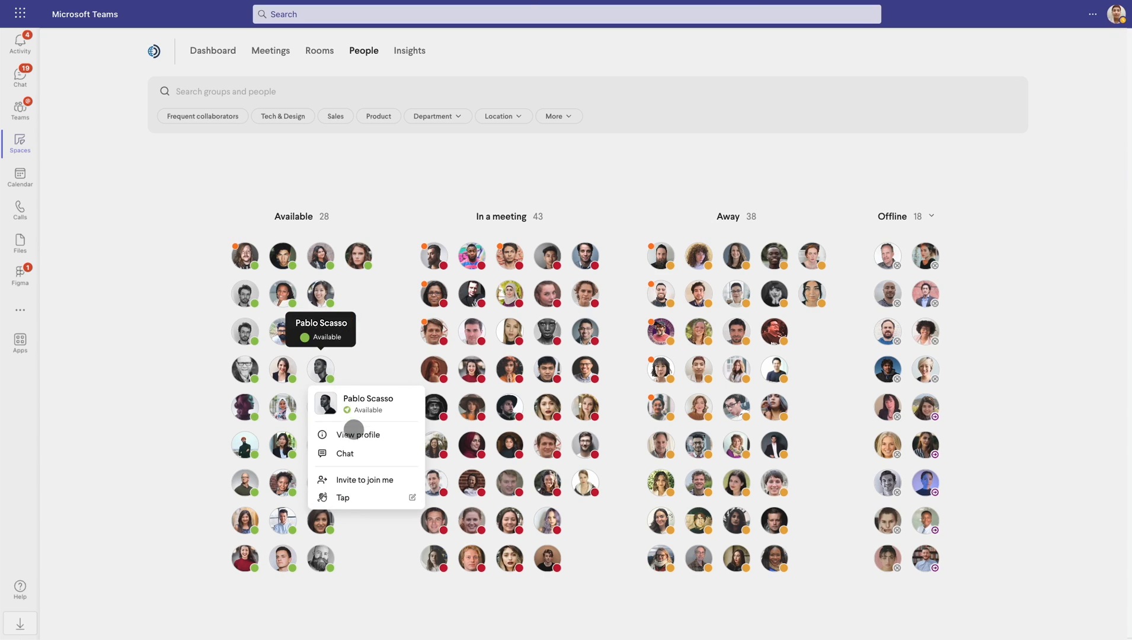
pyautogui.moveTo(374, 479)
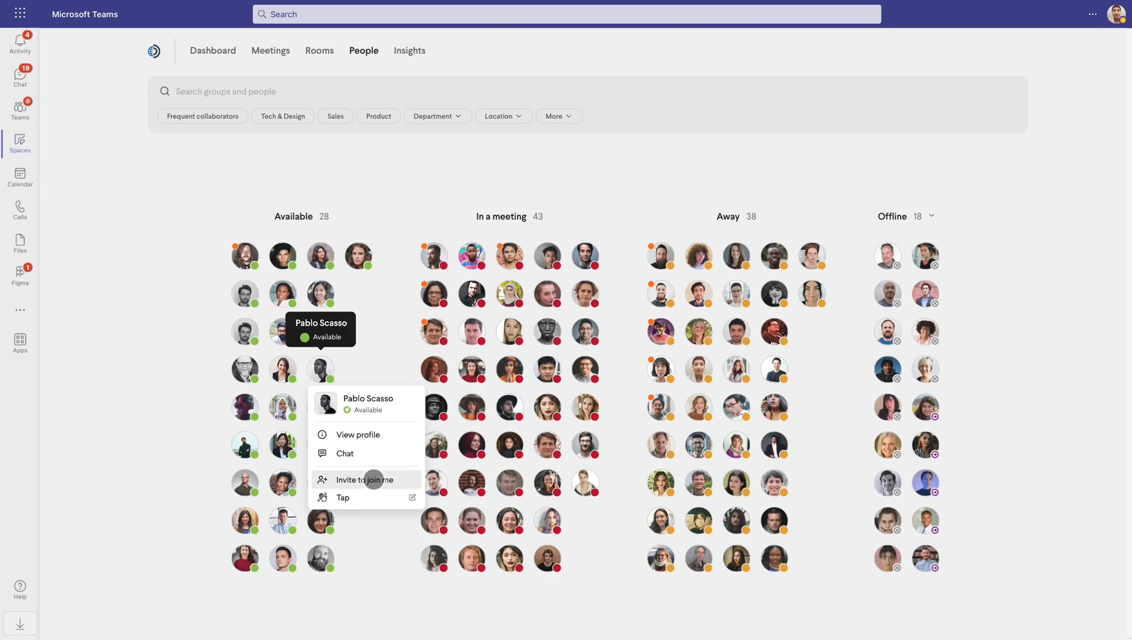